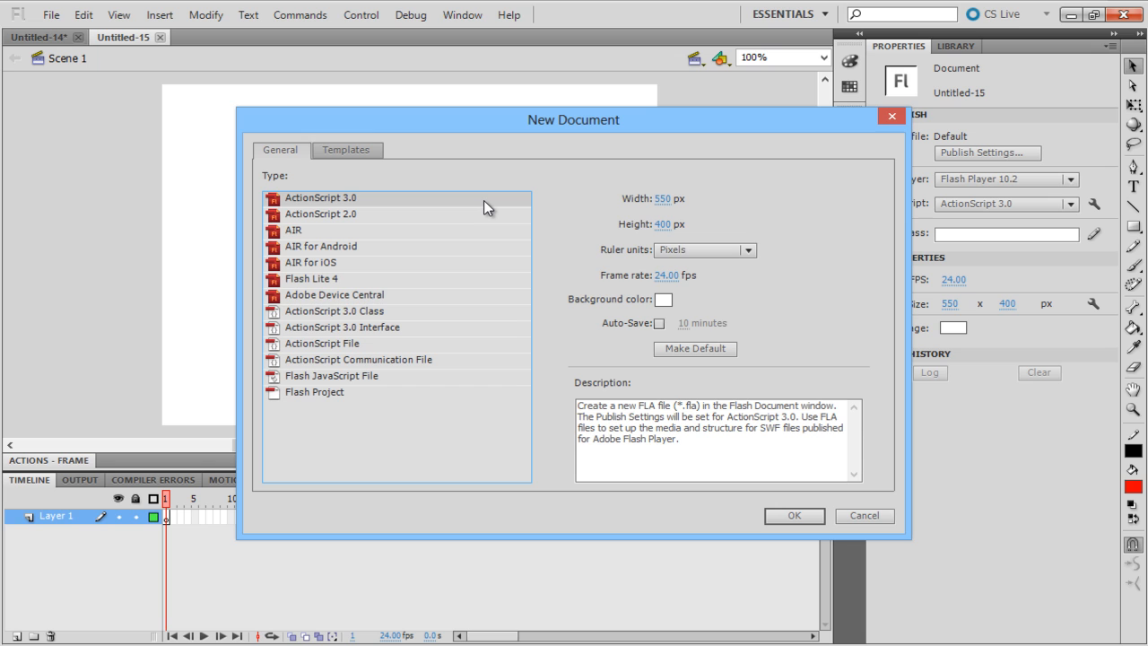
Create a new ActionScript 3.0 document and pick the rectangle drawing tool
left_click(793, 516)
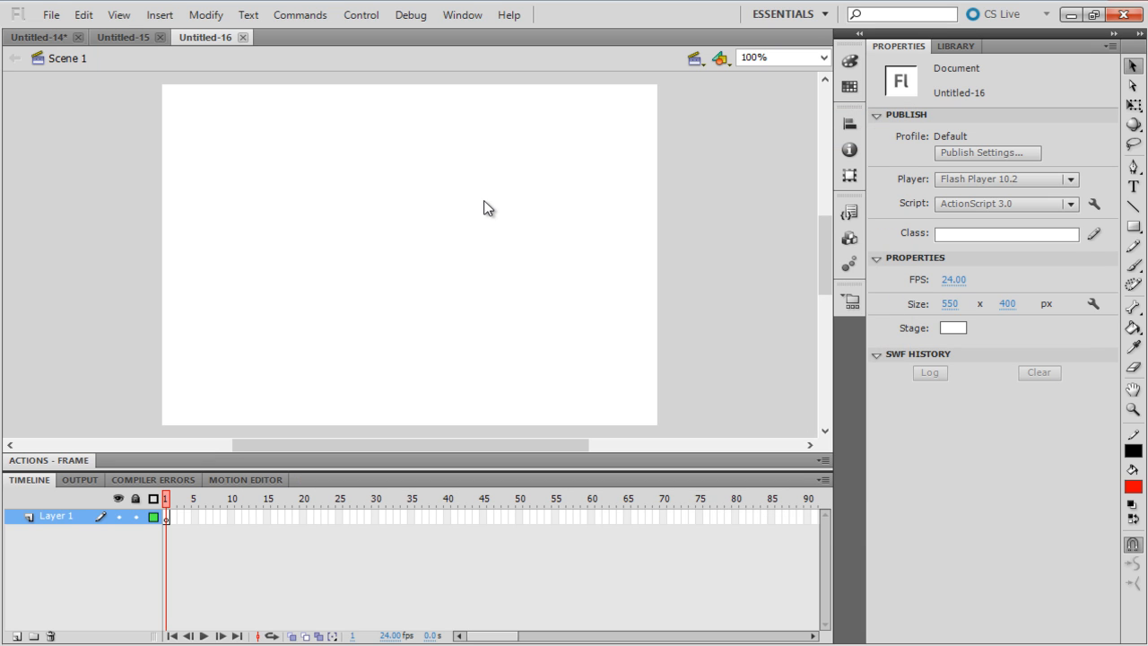
left_click(1133, 225)
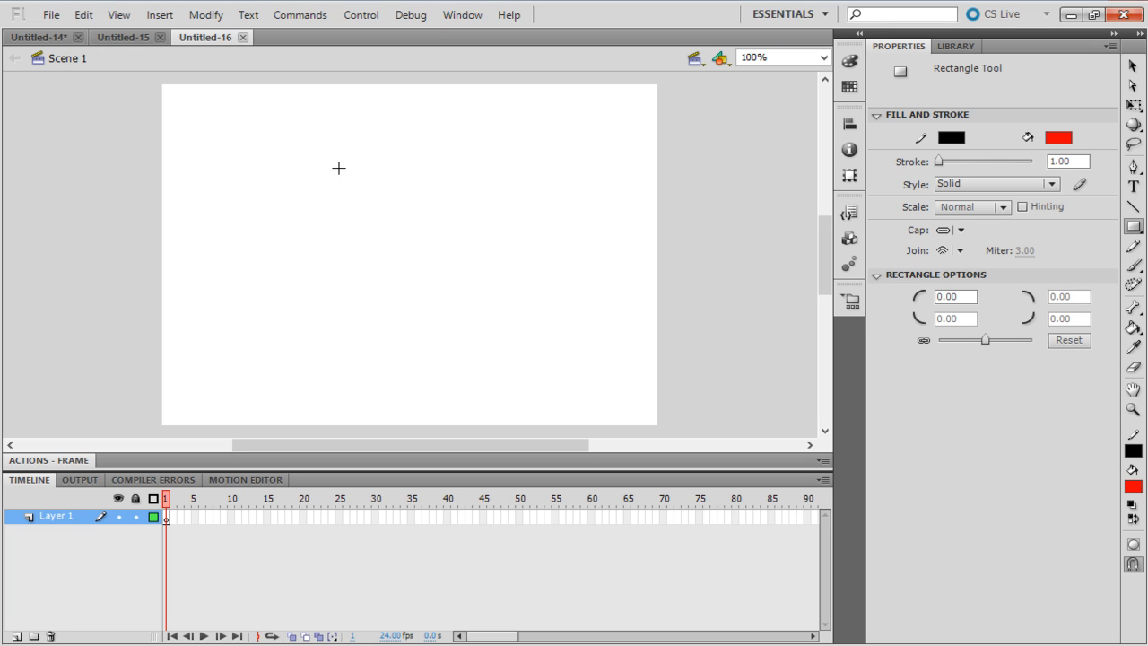
Draw a red square in the upper-left of the stage and select it
left_click_drag(339, 168, 421, 231)
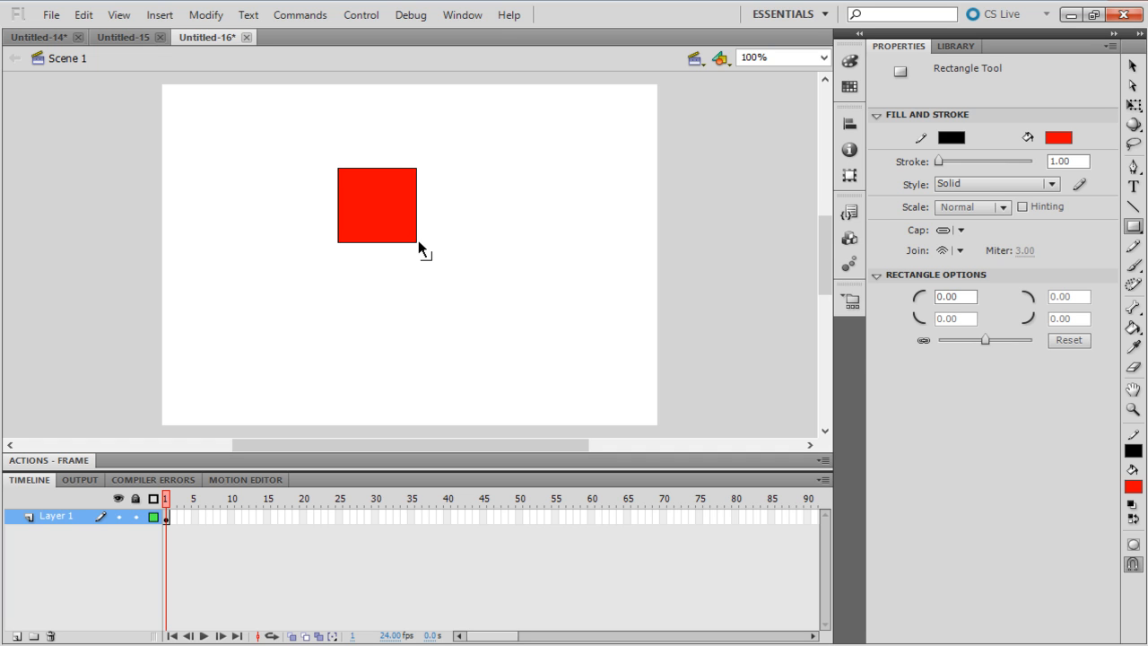
left_click(377, 205)
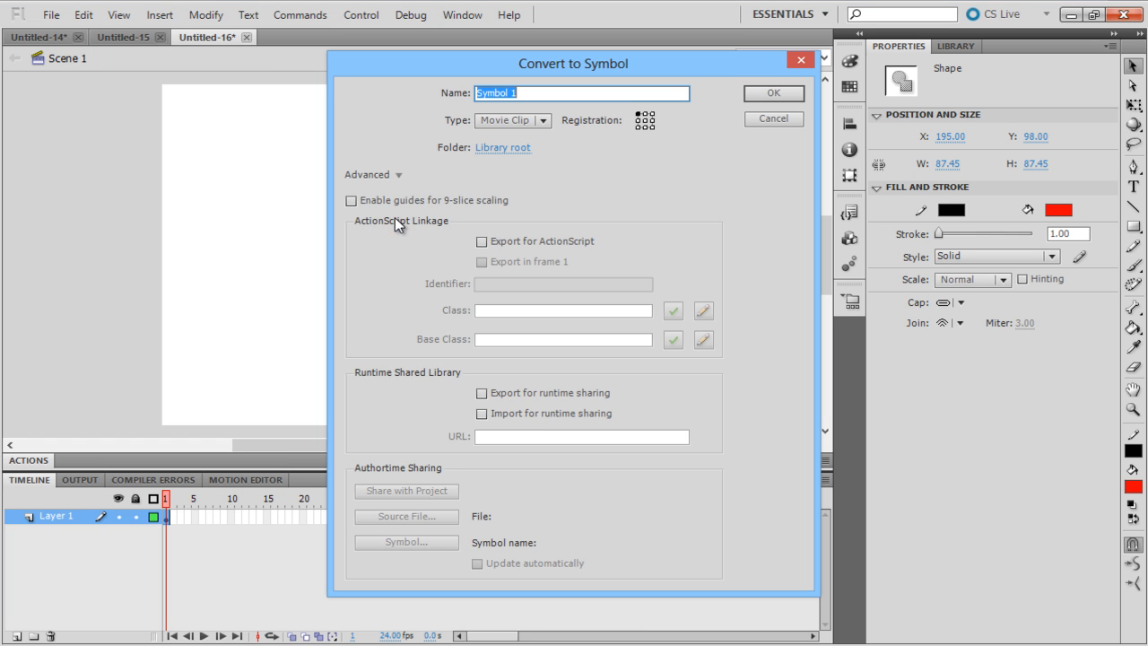
Convert the selected square to a Movie Clip symbol named 'square'
type("square")
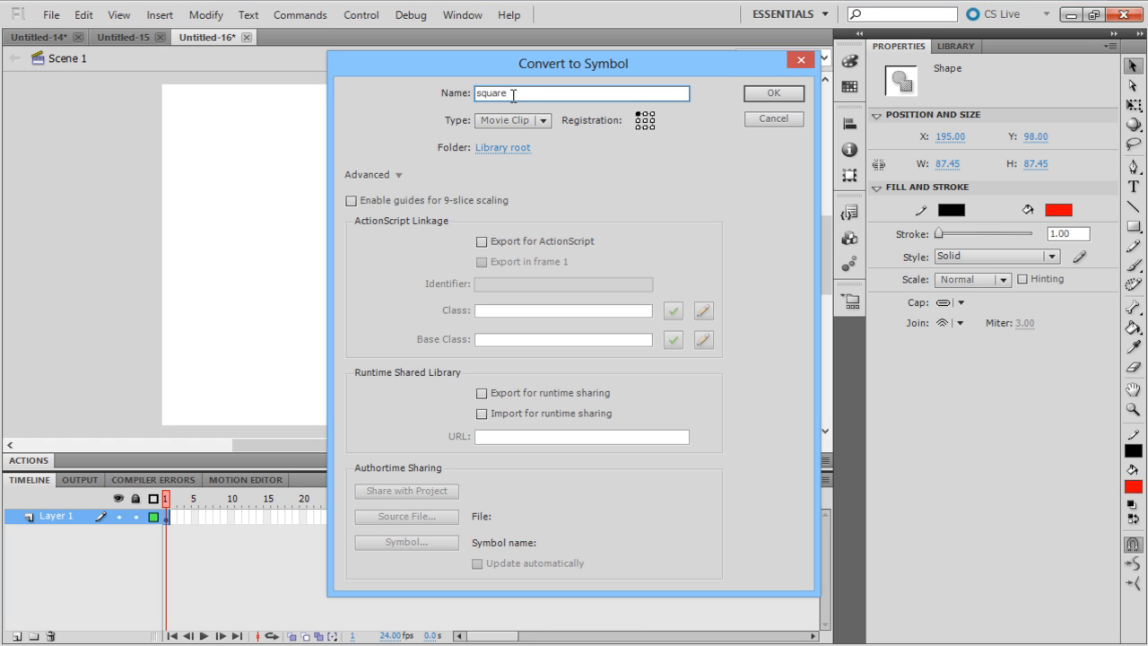
left_click(772, 93)
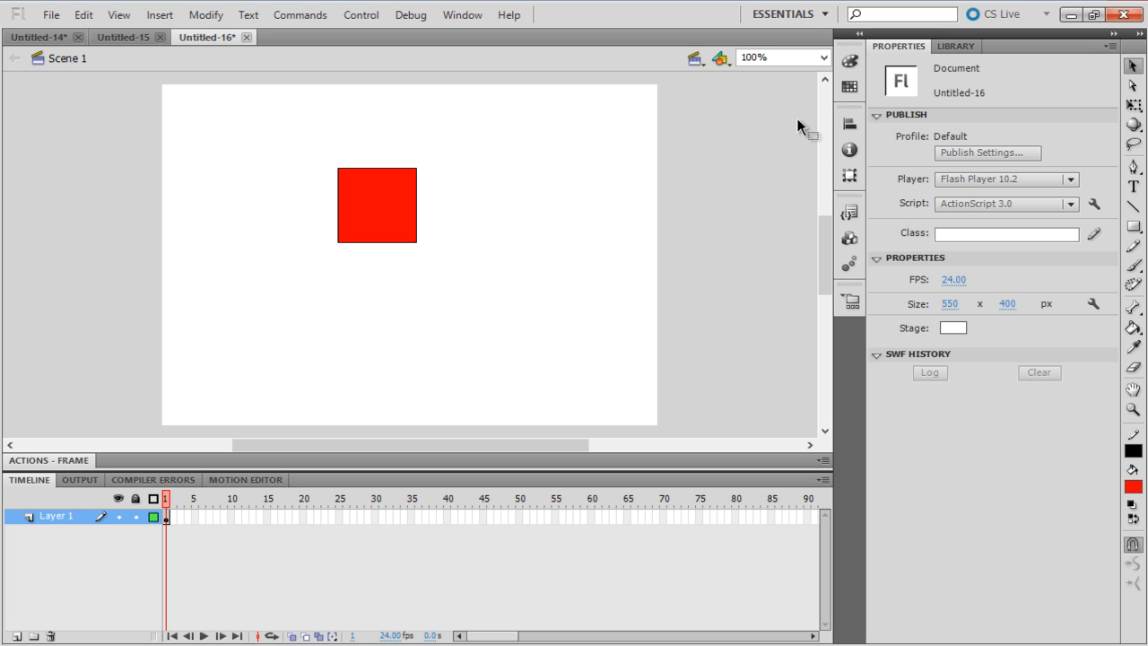
mouse_move(83, 464)
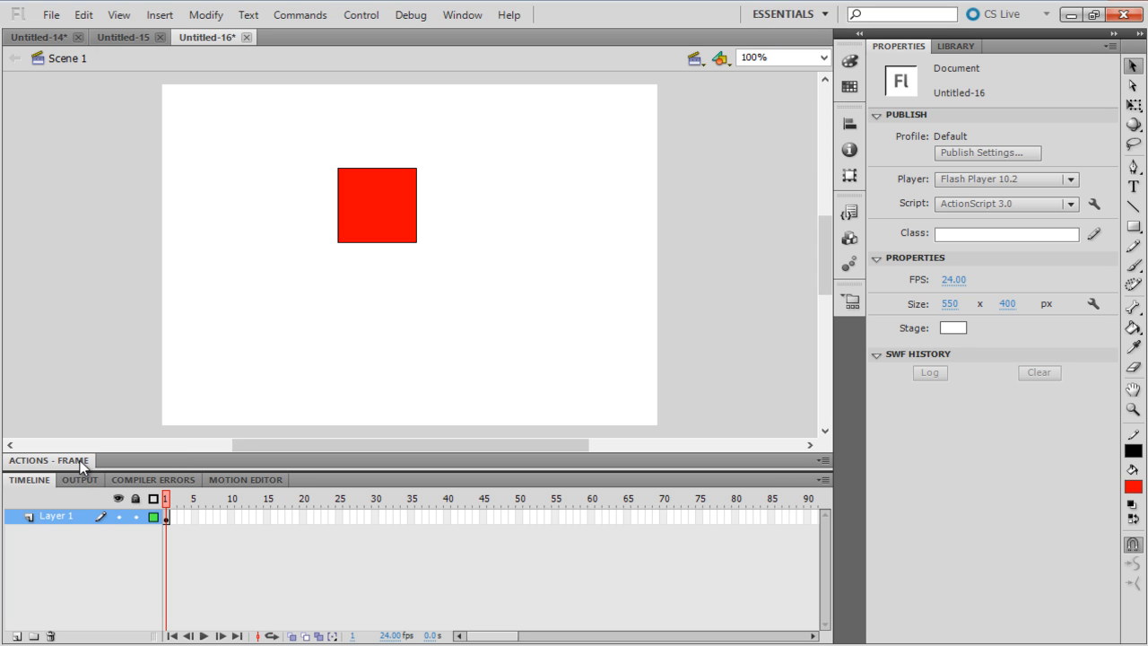
Script frame 1 to import Tween and tween square's x from 0 to 400 over 1.5 s
left_click(49, 460)
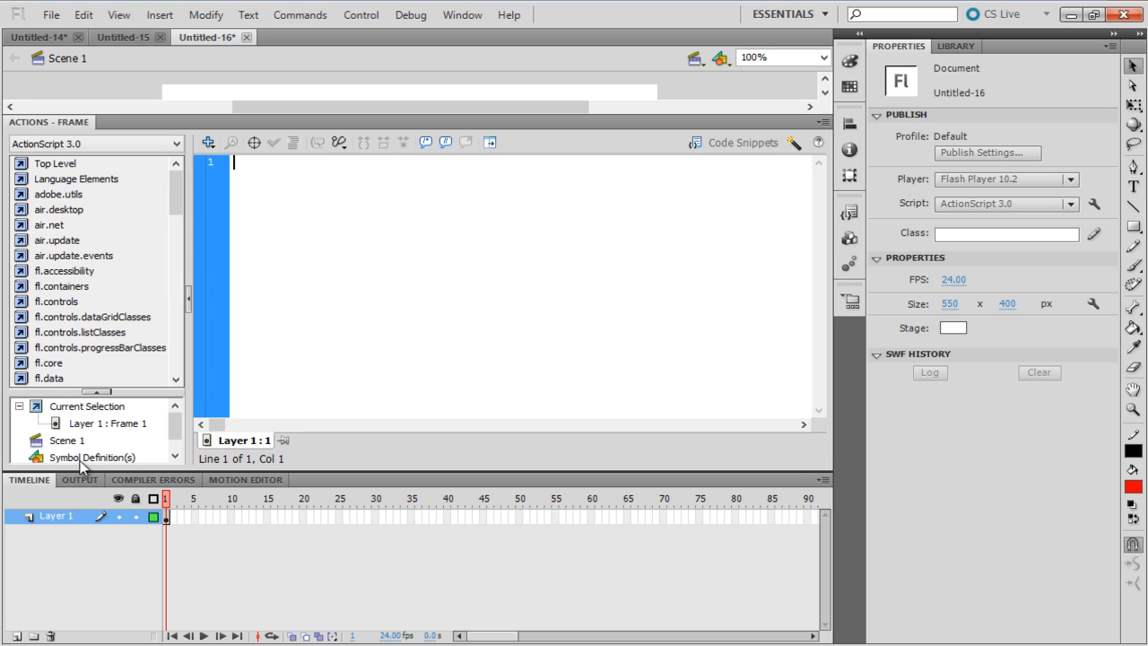
type("import fl.transitions.Tween;")
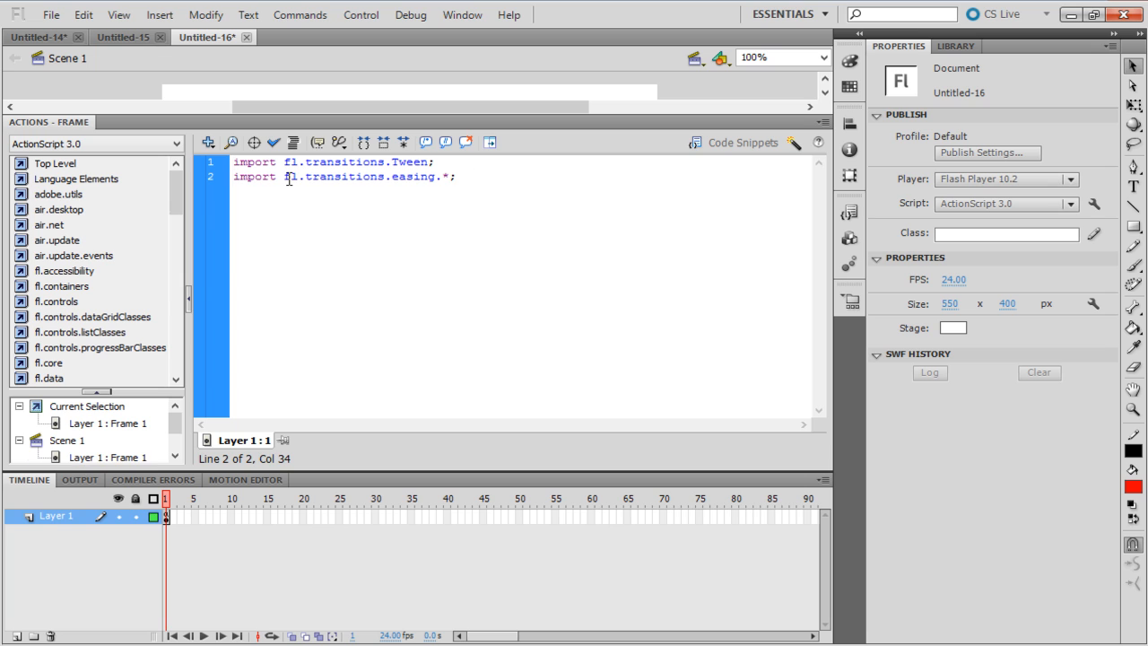
type("var tween:Tween = new Tween(square, 'x', Regular.easeInOut, 0, 400, 1.5, true);")
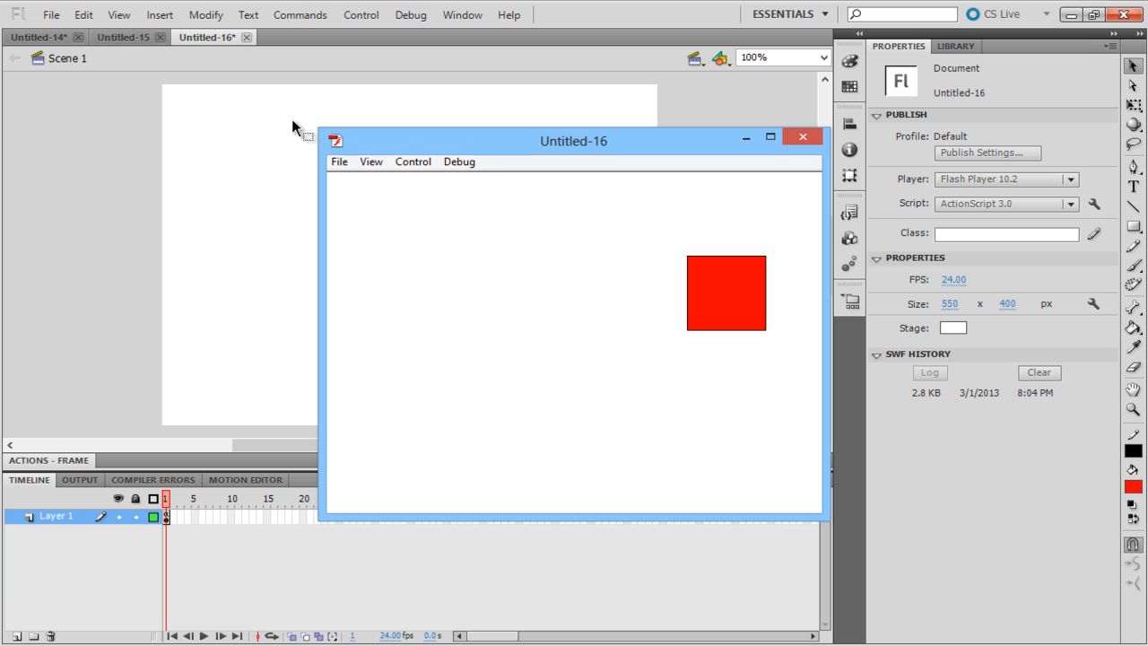
mouse_move(338, 139)
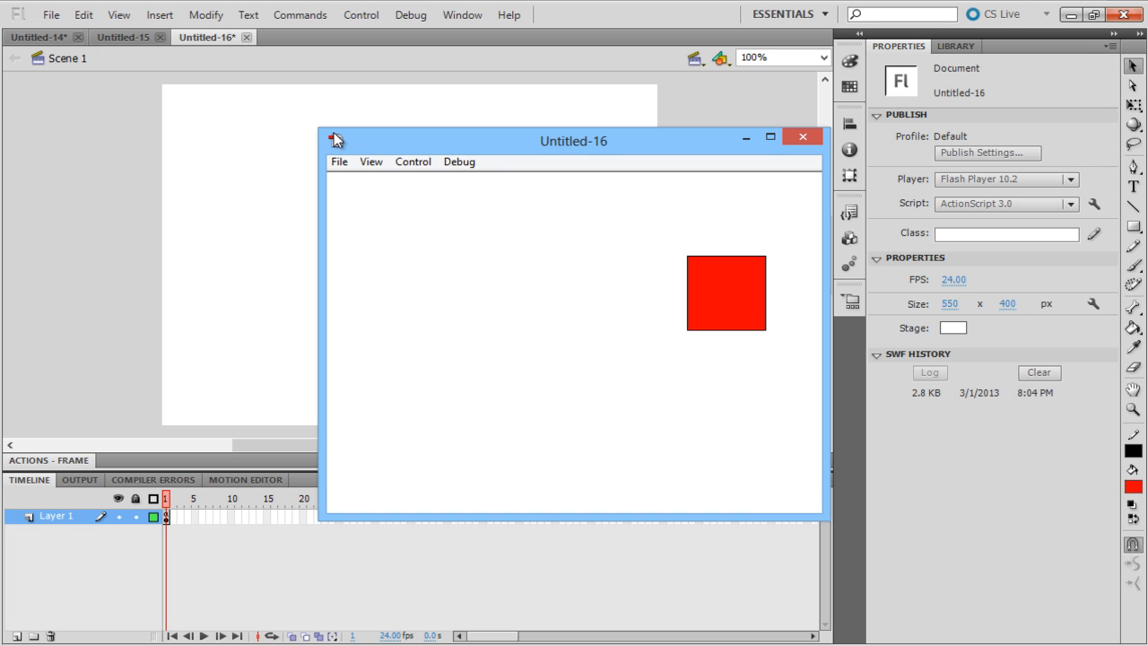